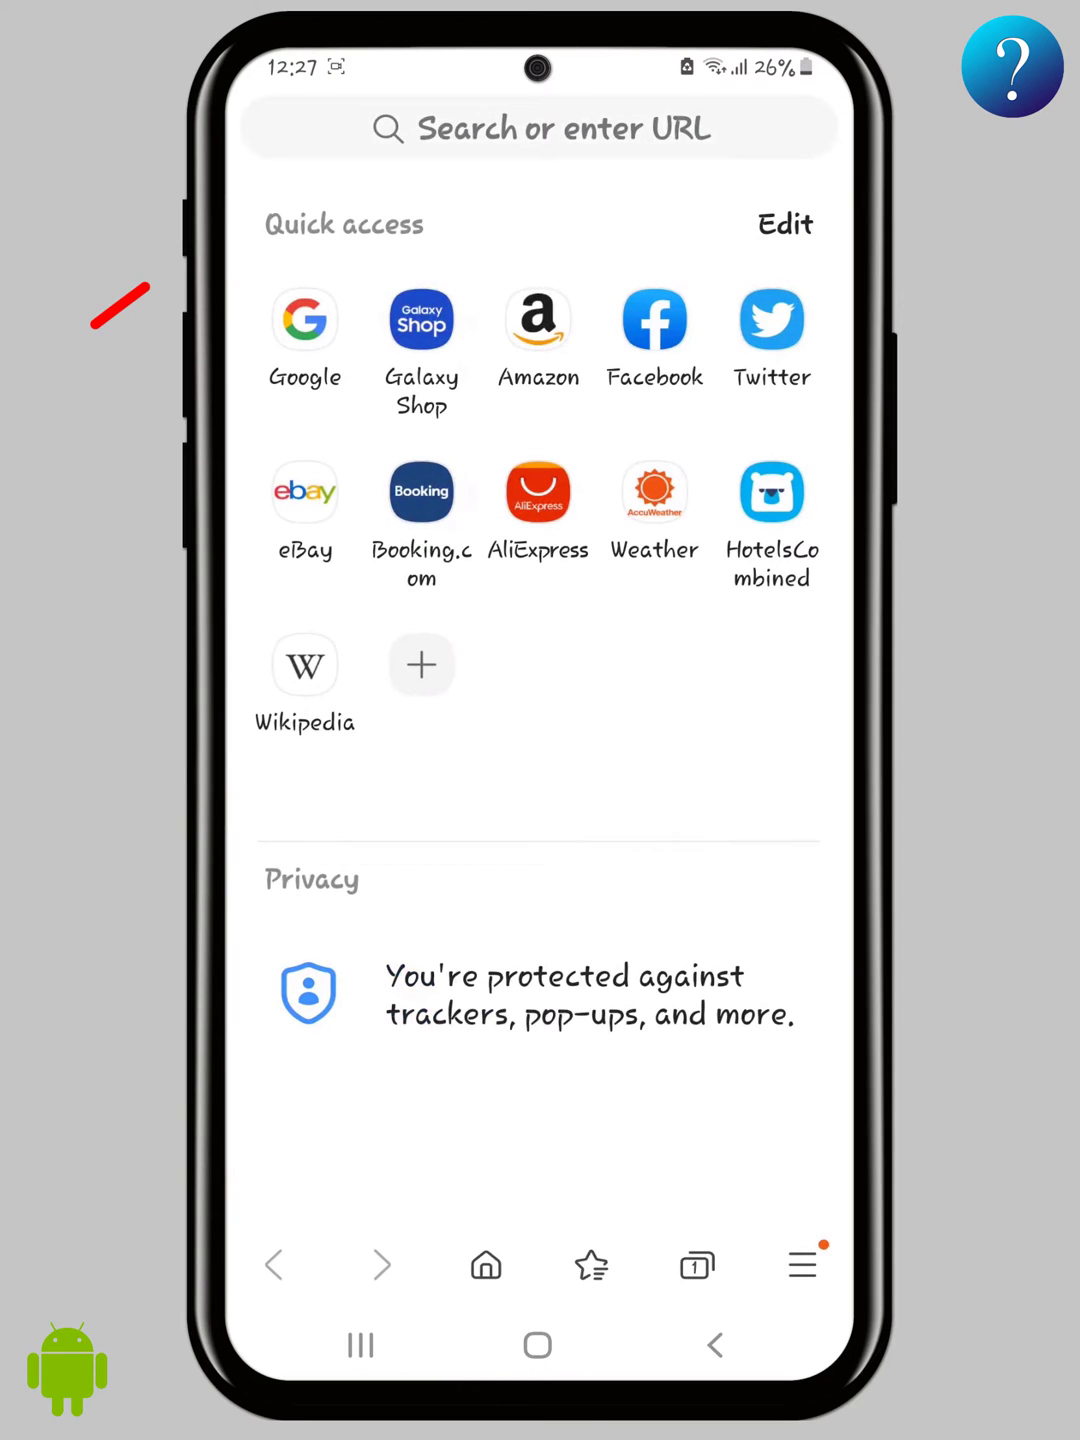
Step: Navigate to dezor.net and jump to its download section with platform buttons
type("dezor.net")
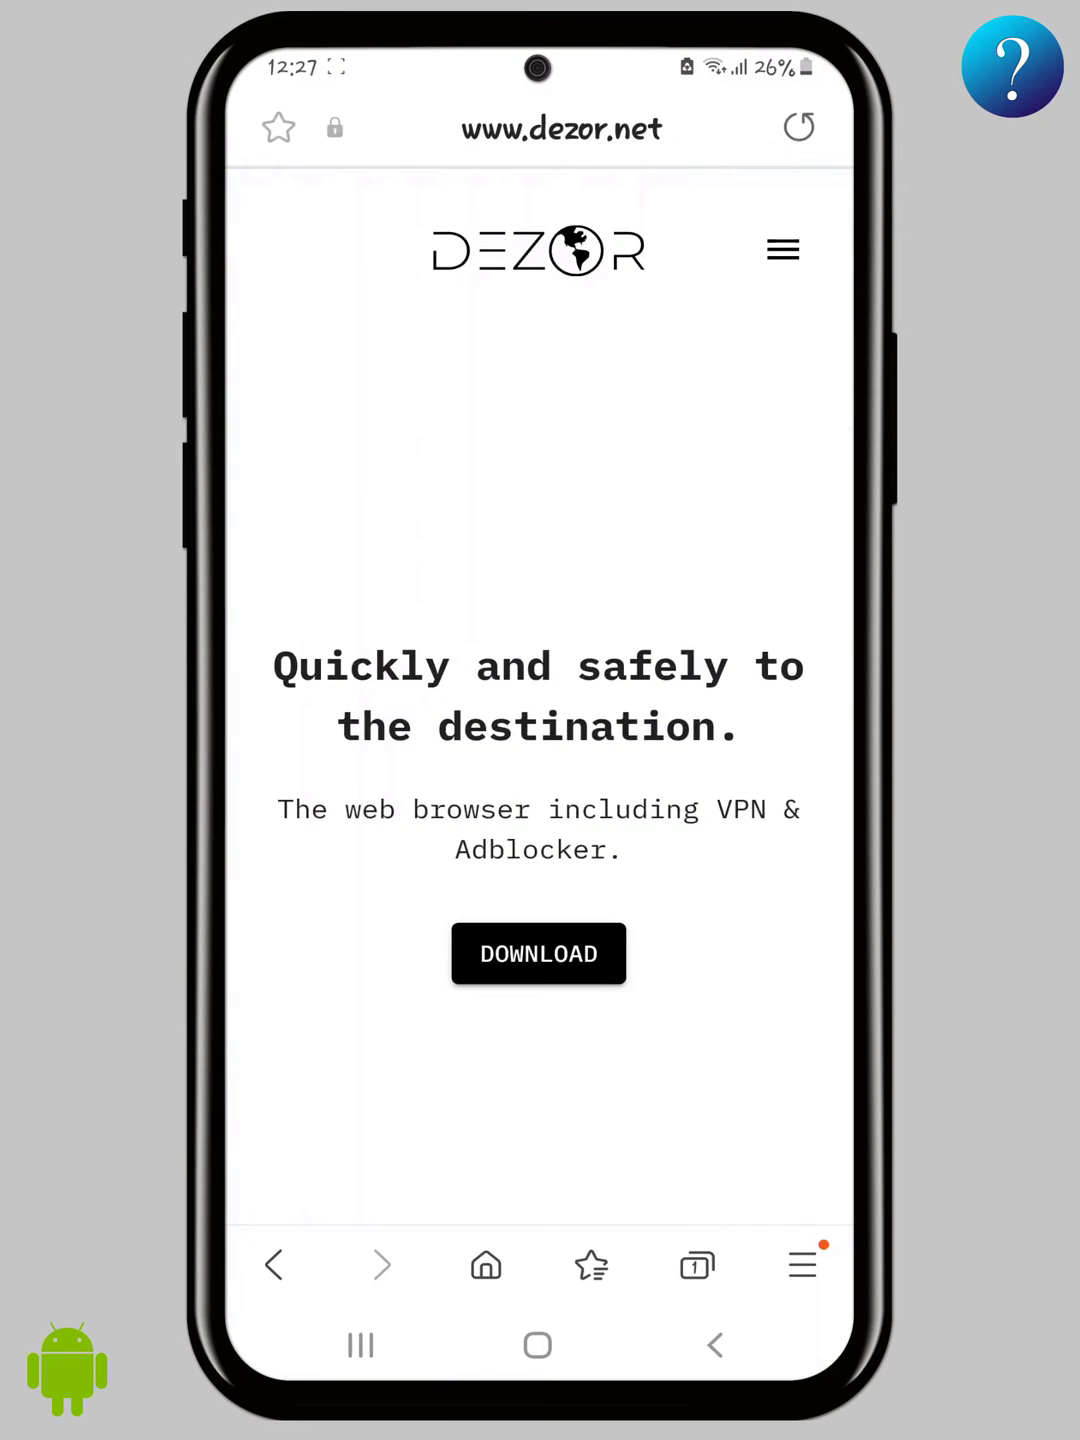
left_click(538, 954)
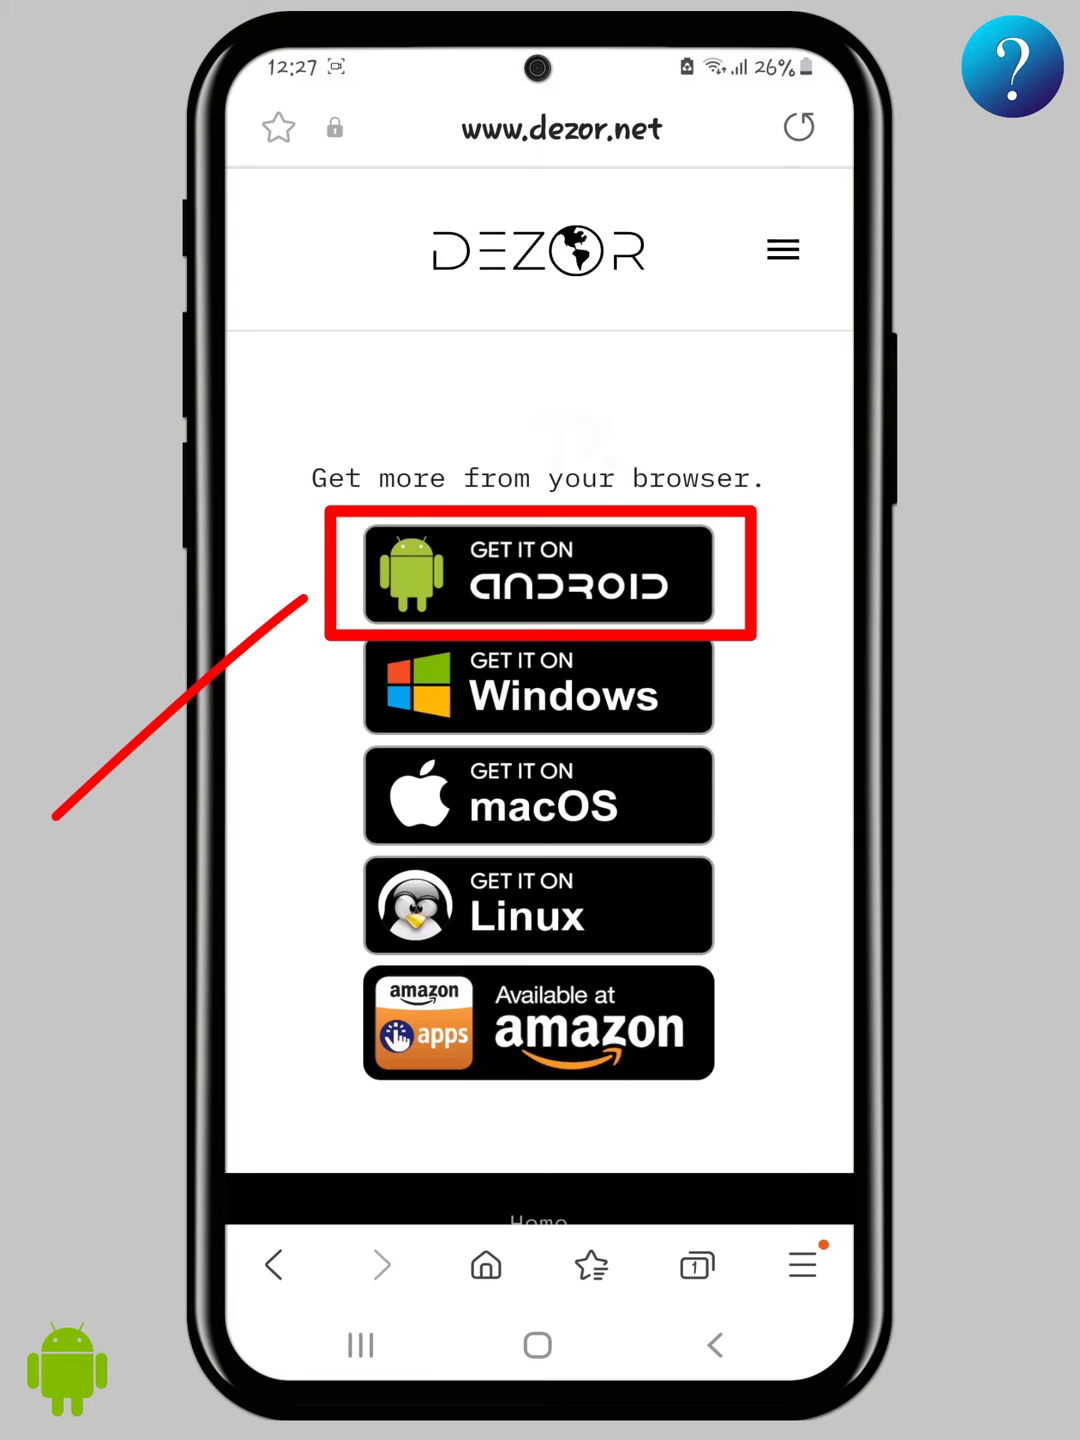
Step: Download the Dezor Android APK and reach the install-unknown-apps permission page
left_click(538, 576)
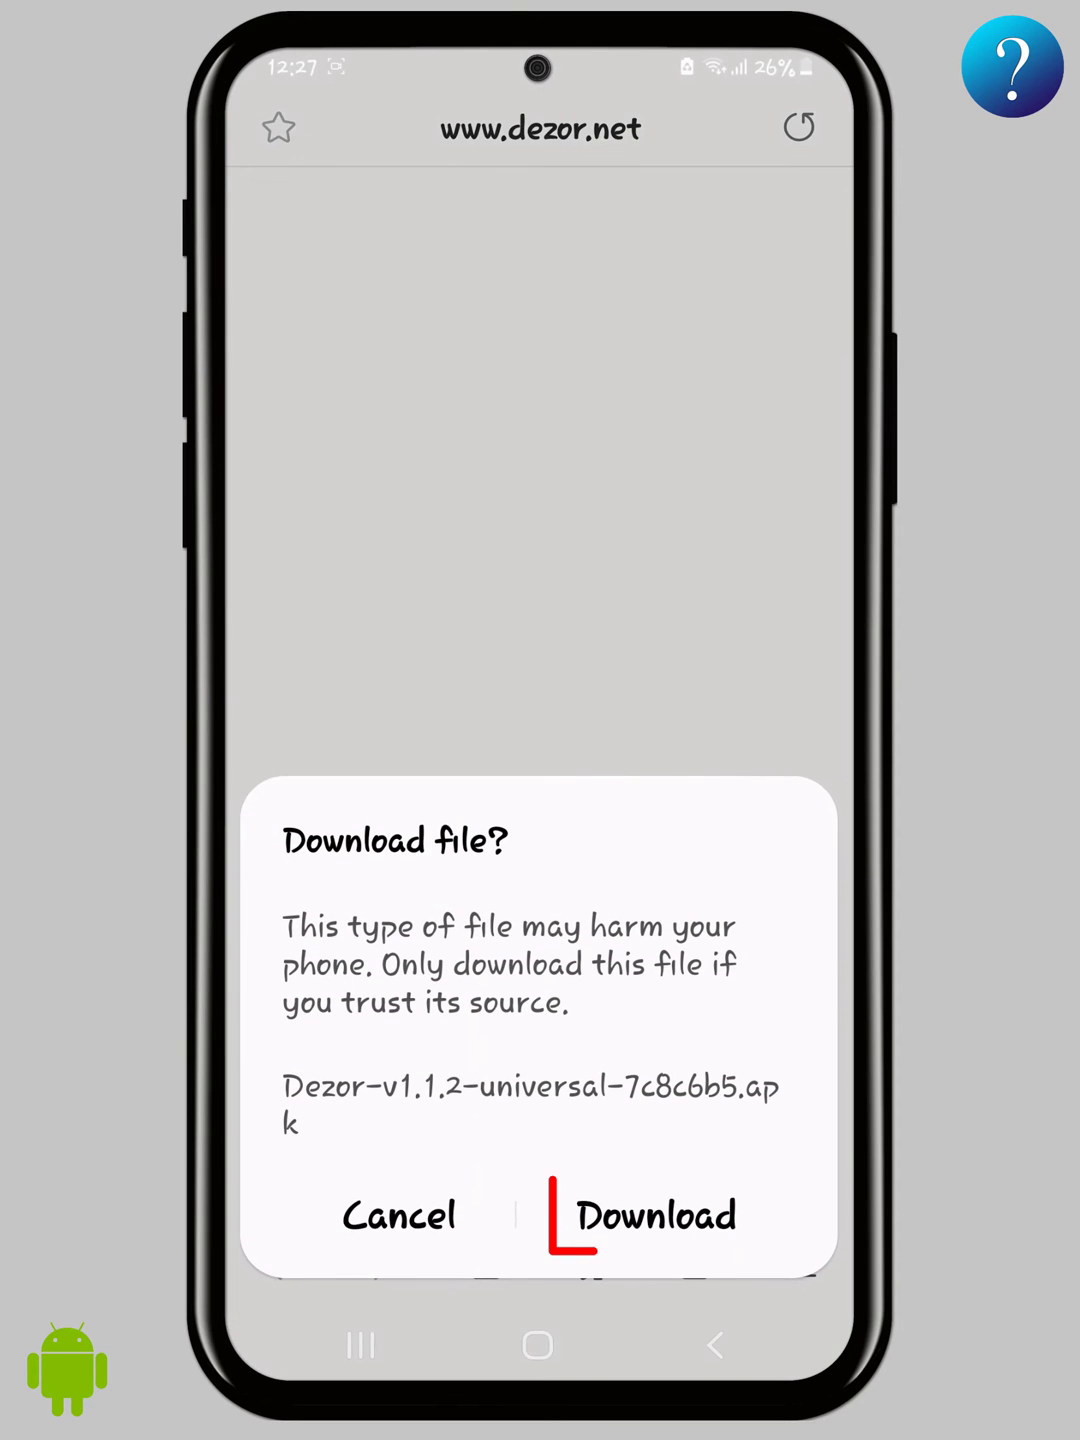
left_click(654, 1216)
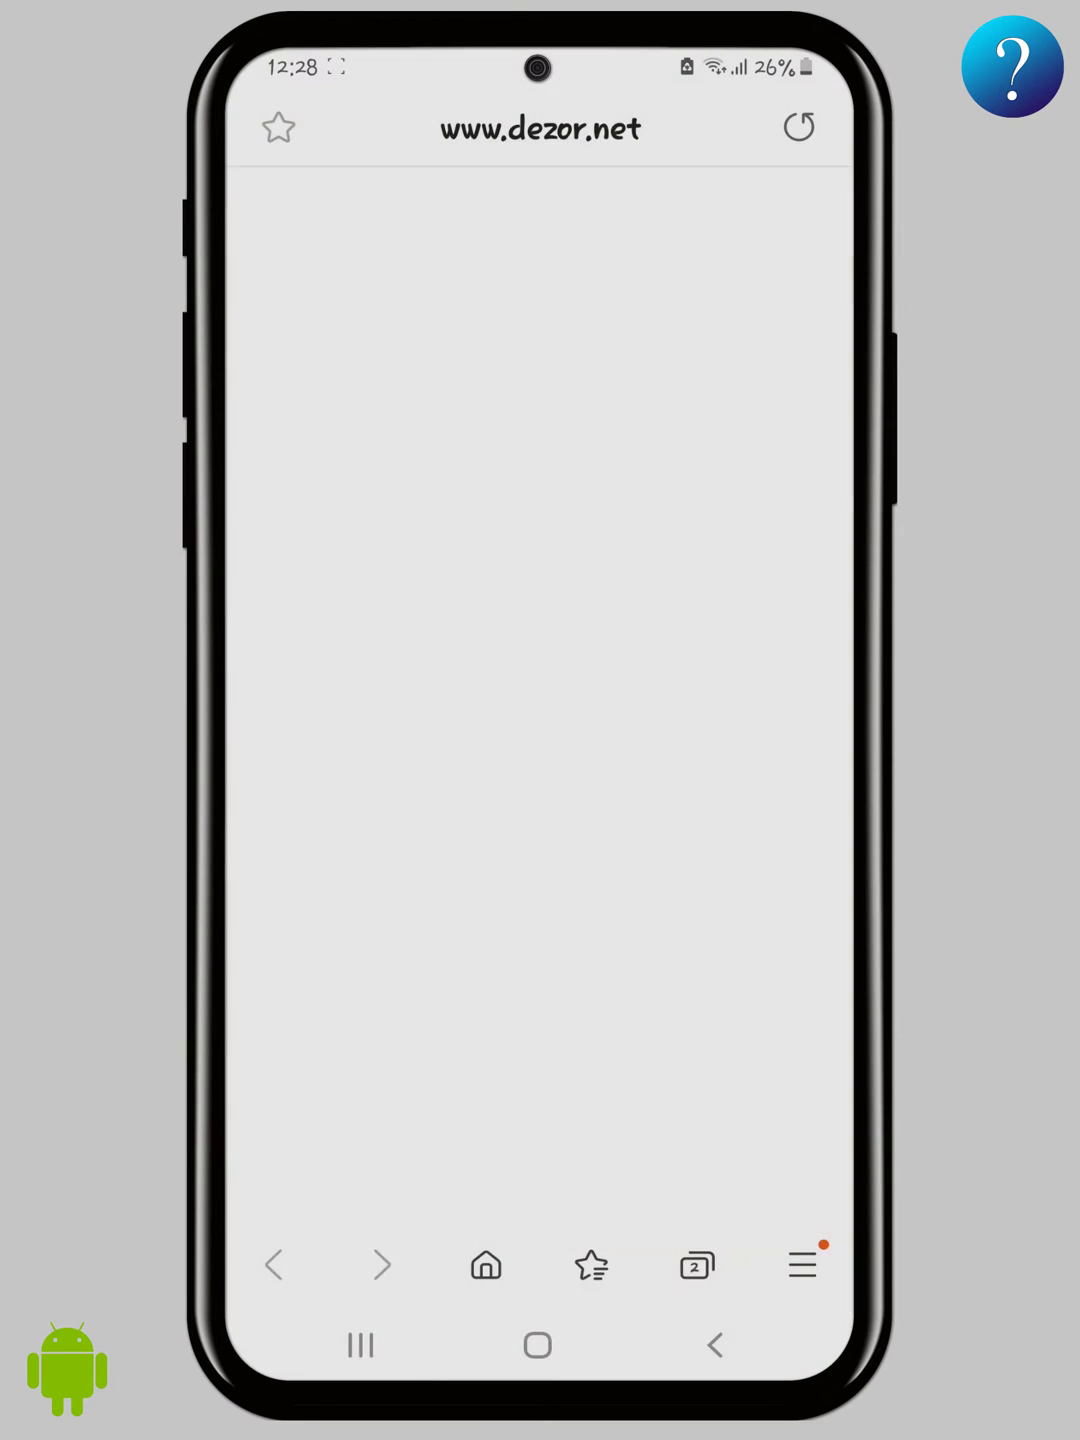
scroll("down", 3)
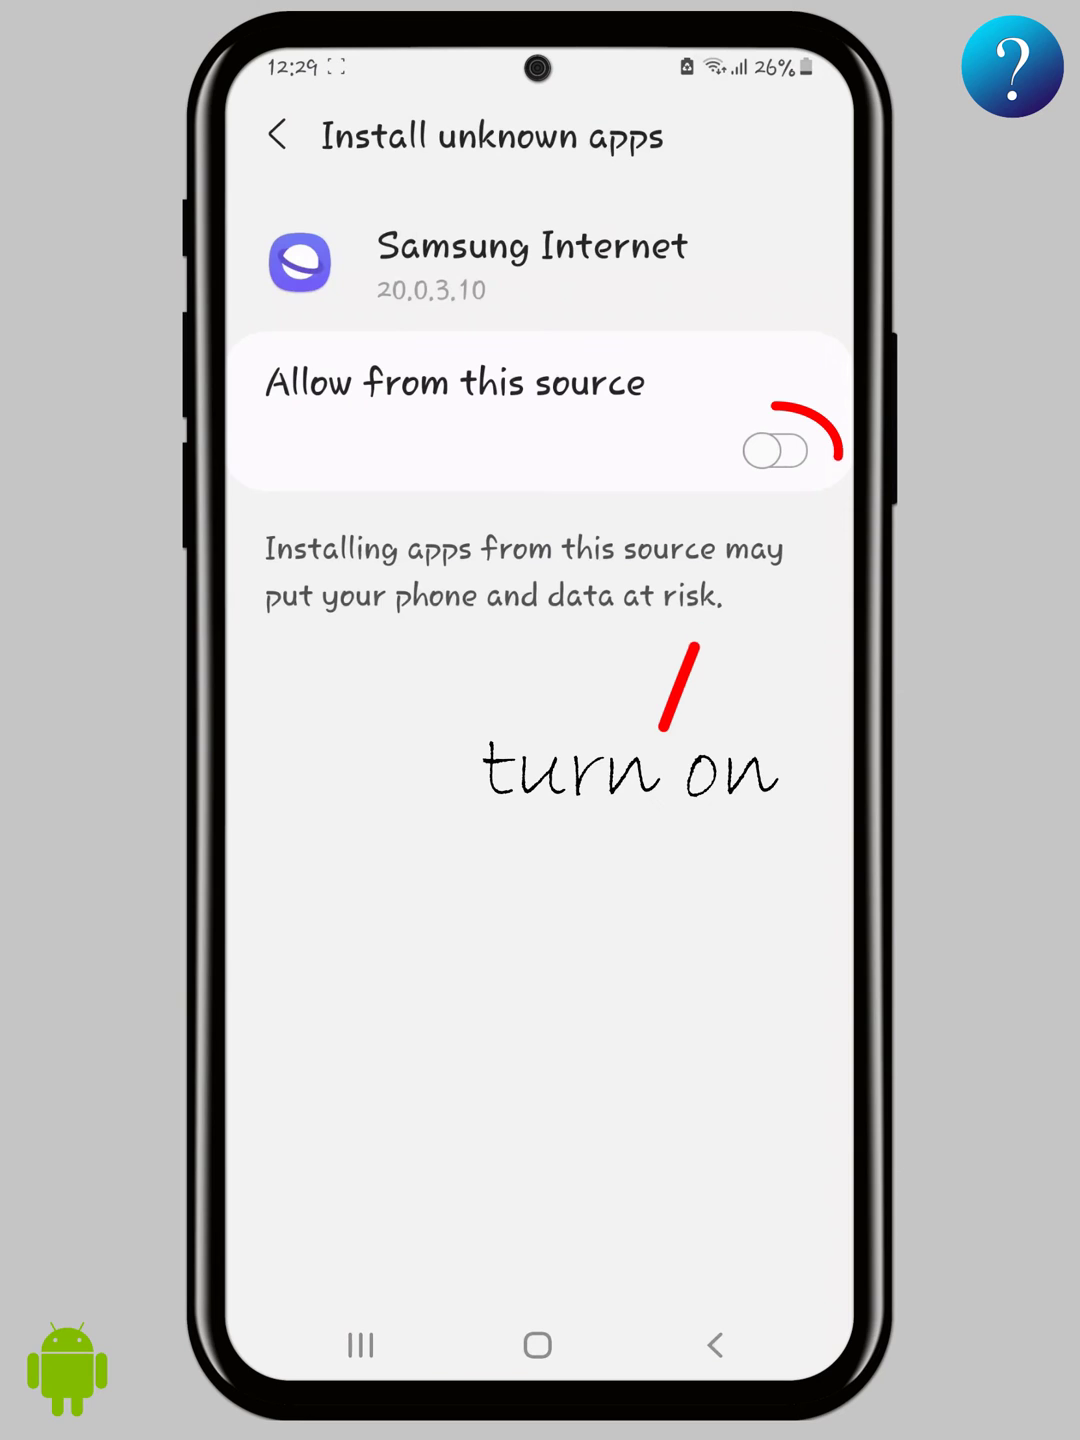
Step: Allow installs from Samsung Internet, install Dezor and launch it
left_click(776, 450)
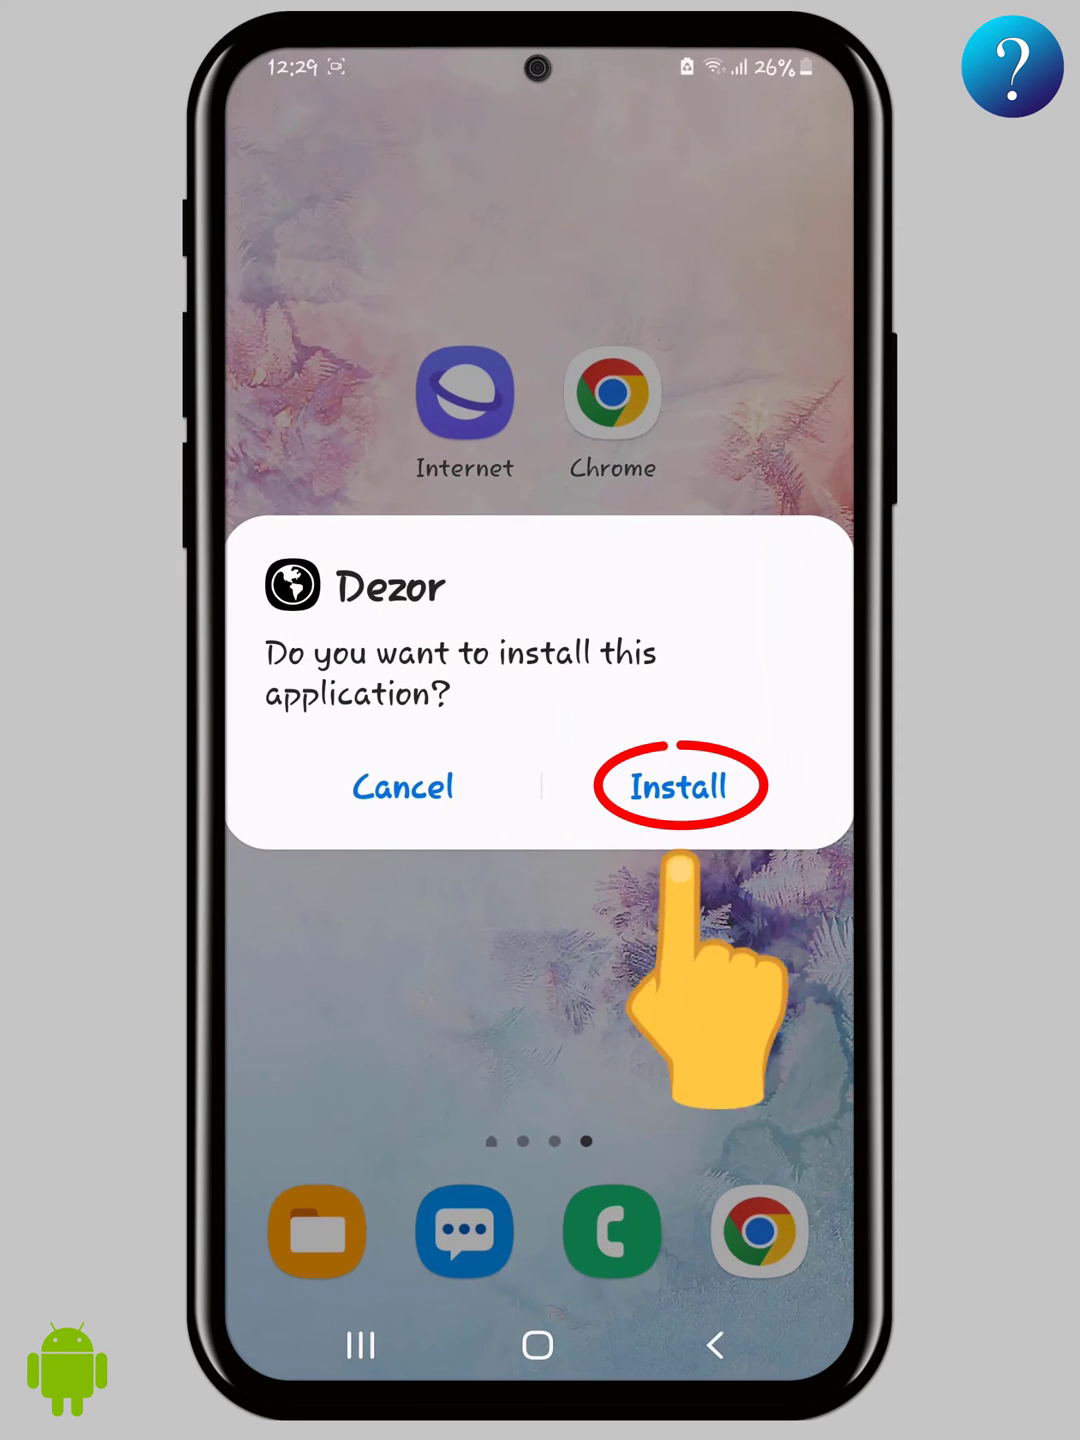
left_click(676, 786)
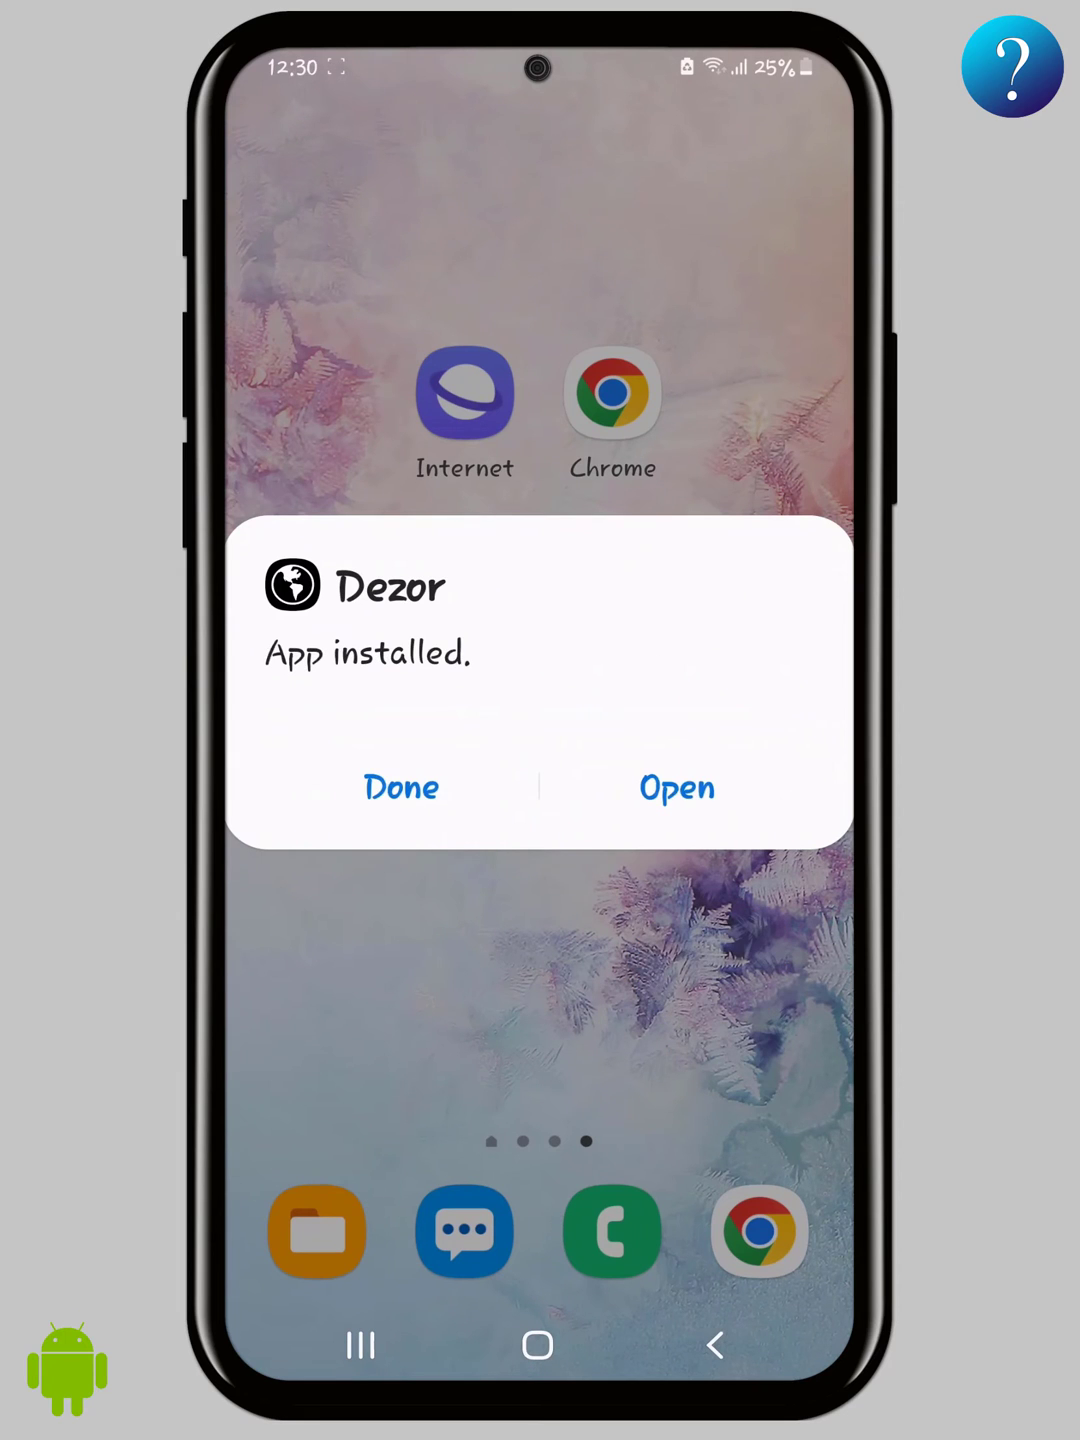
left_click(676, 786)
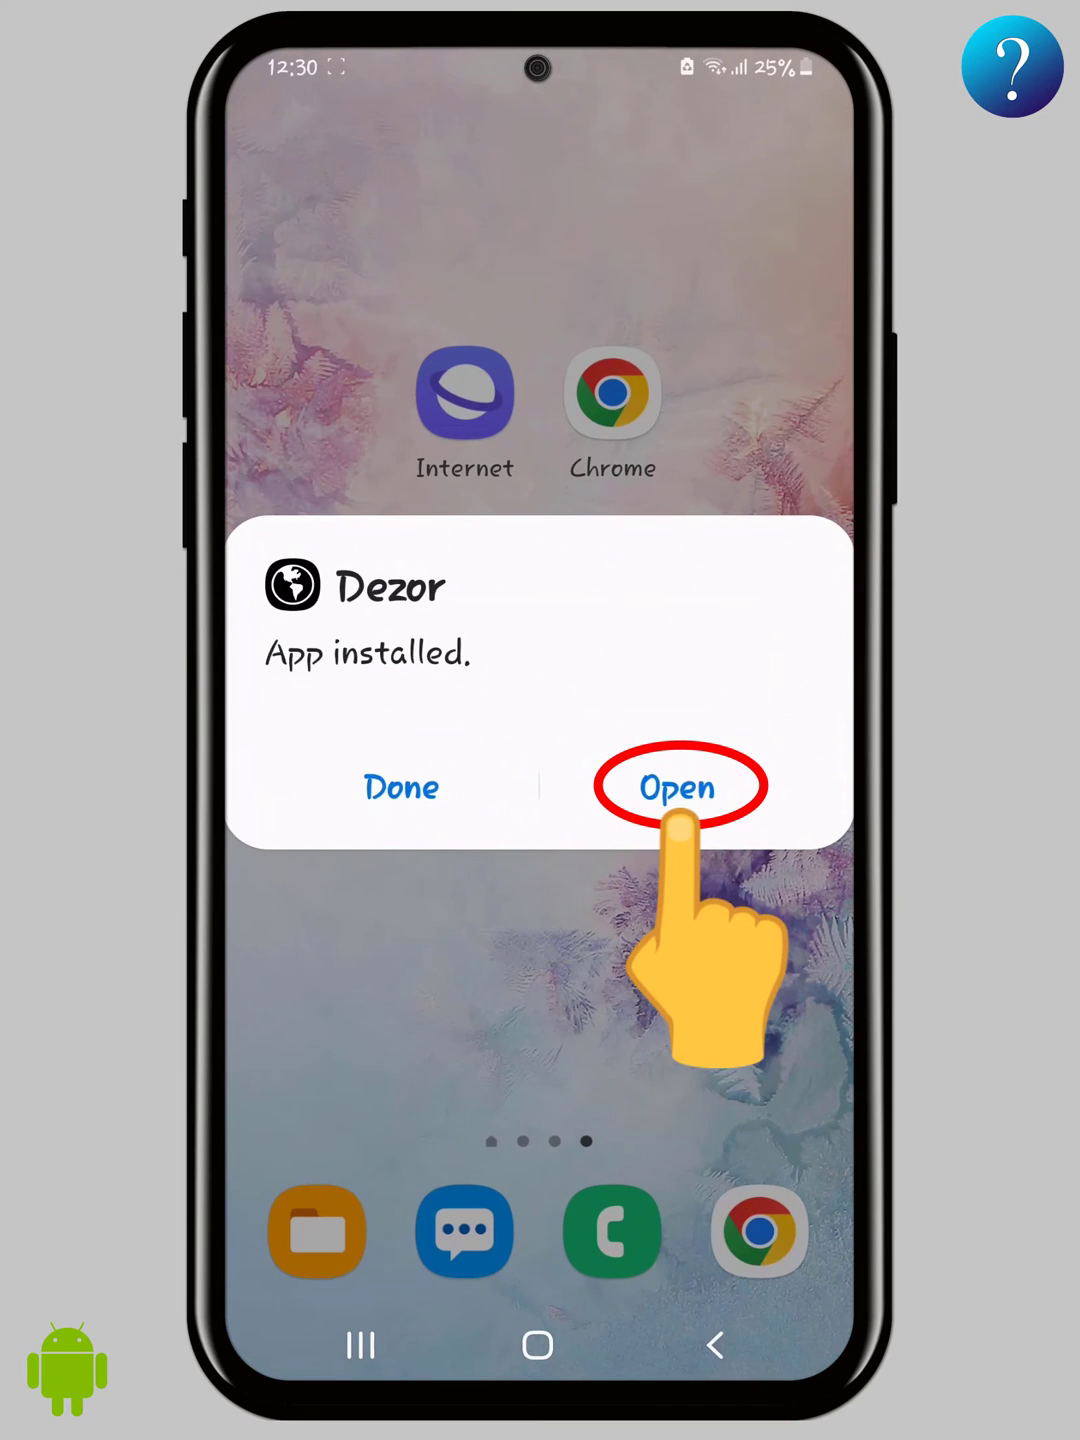
left_click(676, 786)
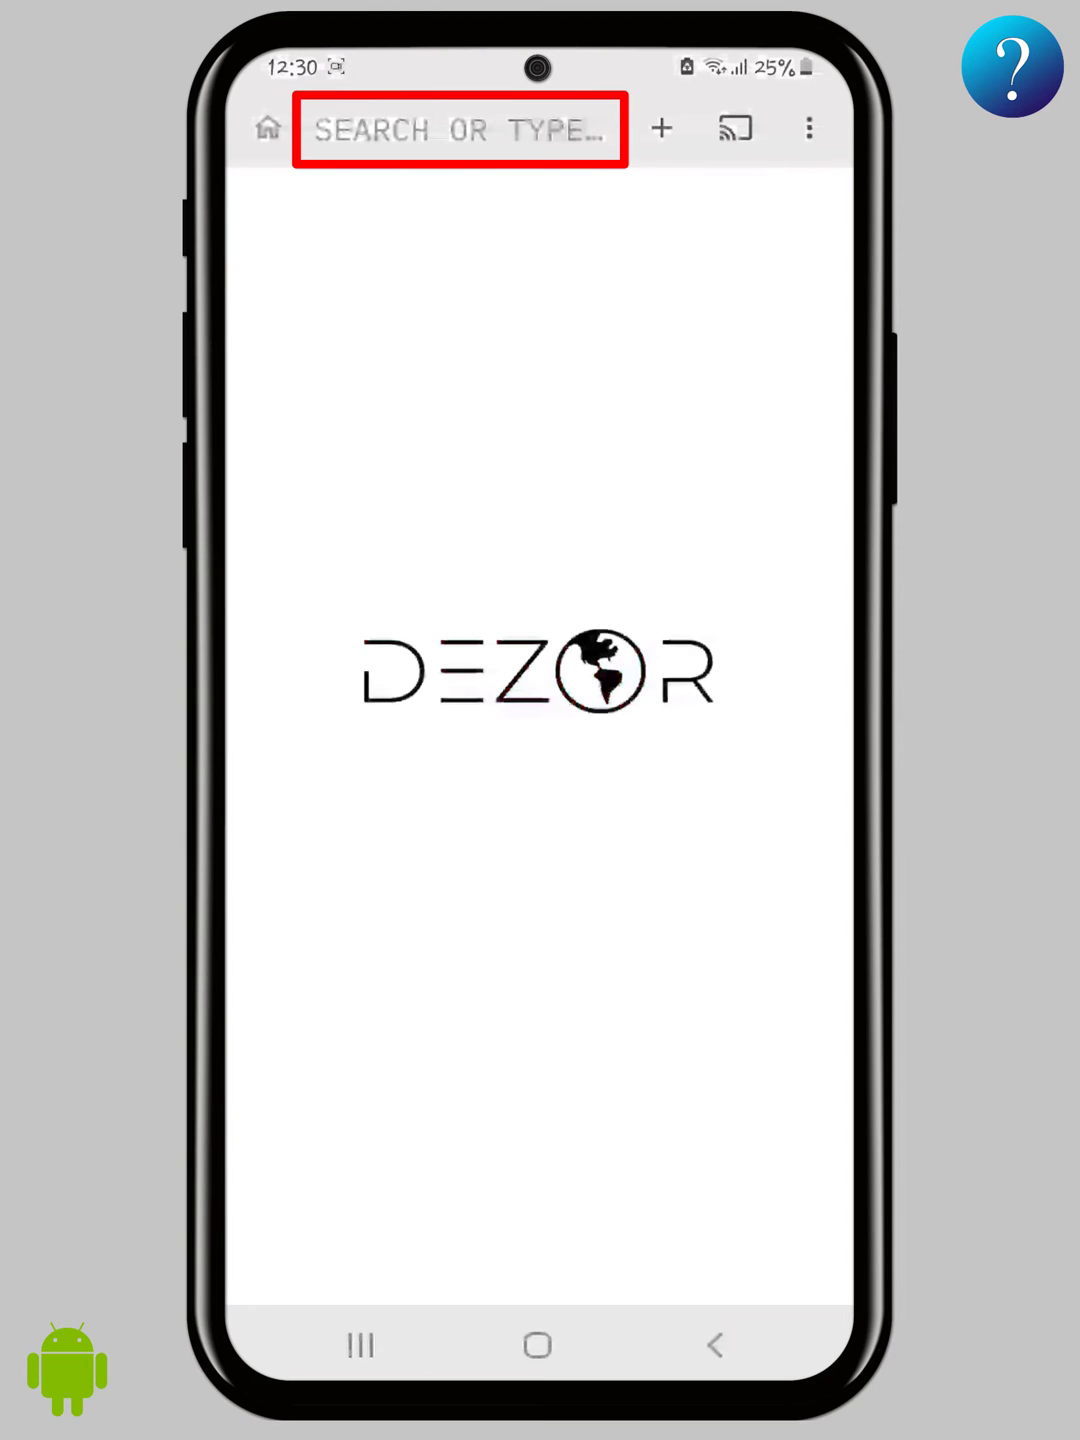
Step: Switch on Dezor's built-in VPN from the three-dot menu
left_click(660, 128)
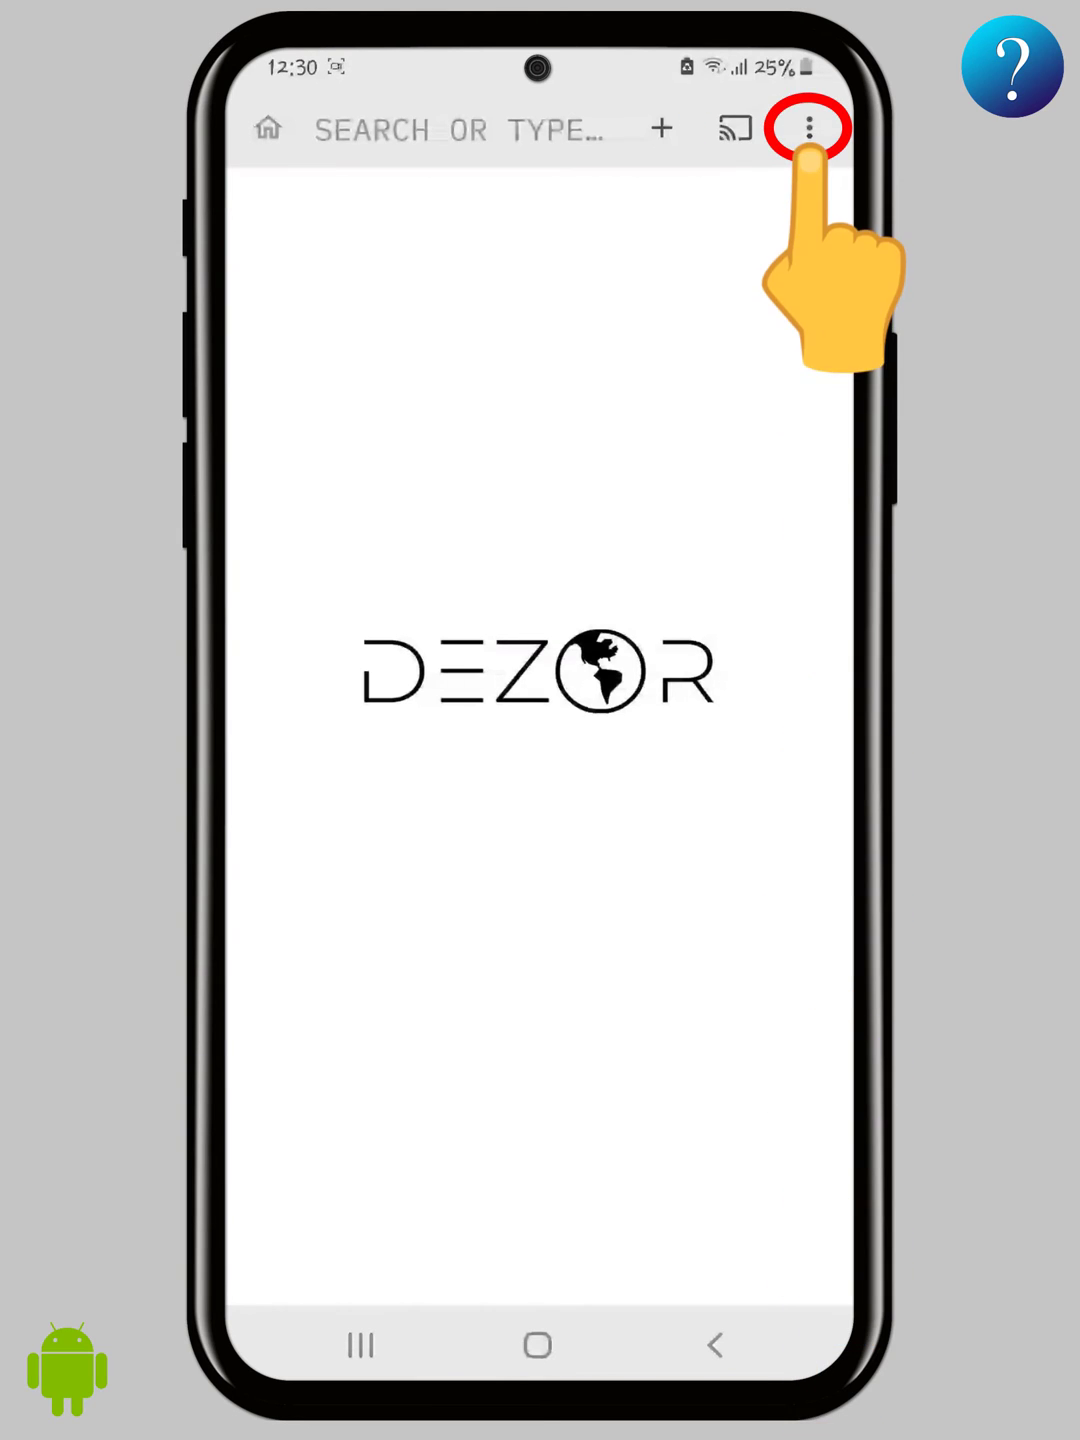
left_click(808, 128)
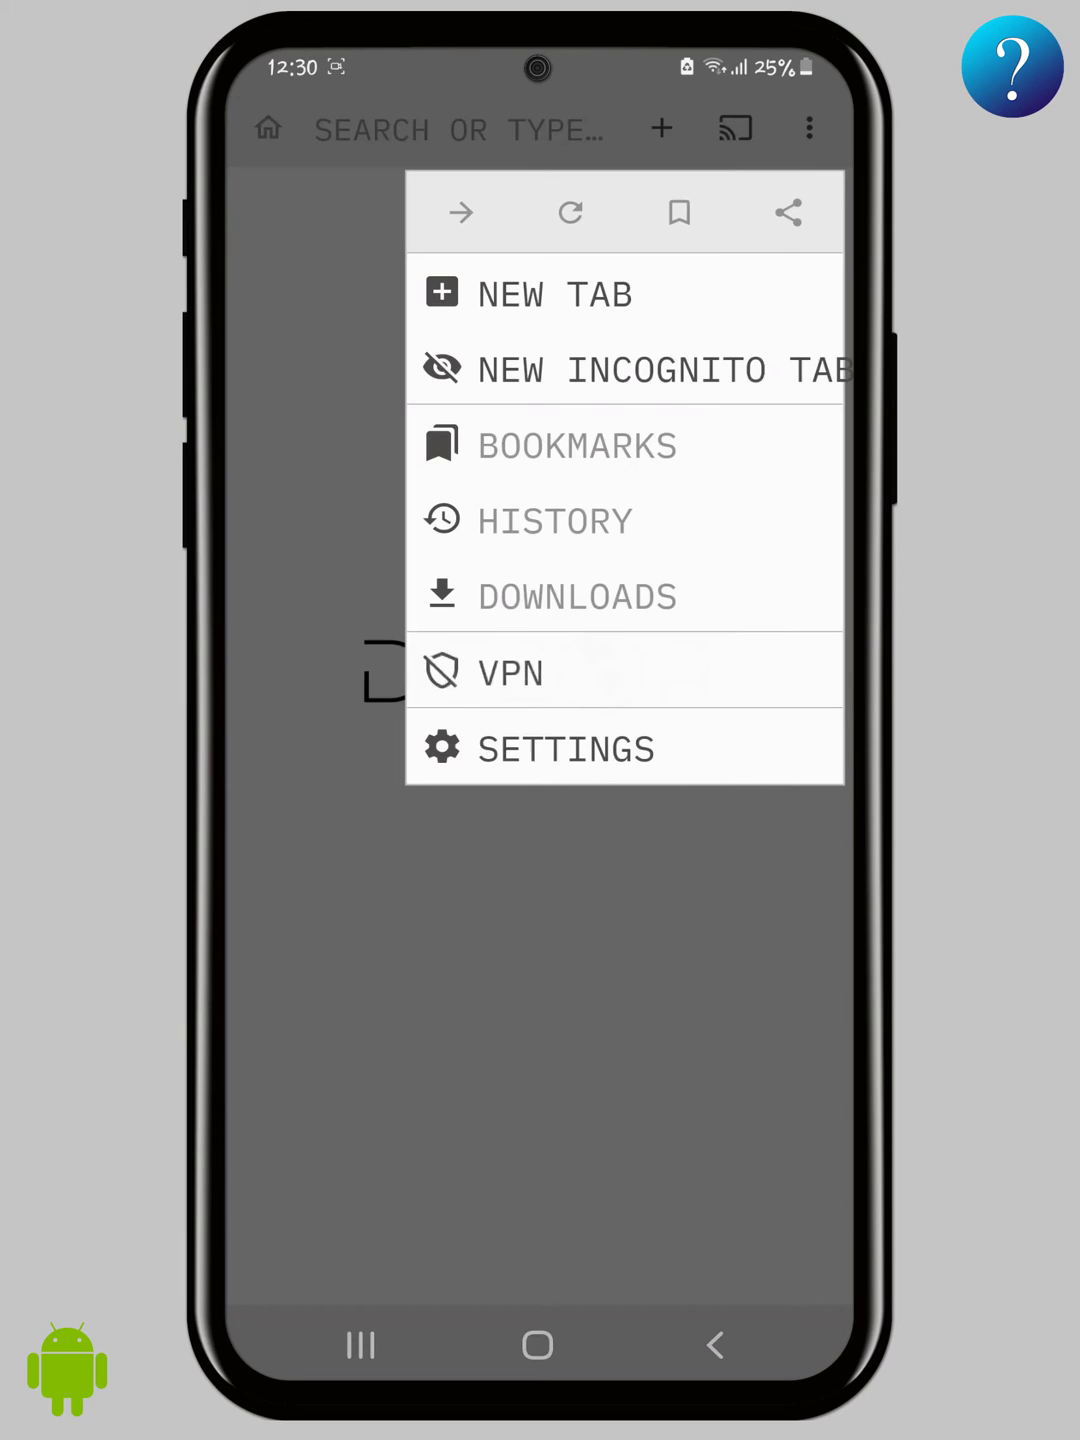
left_click(510, 672)
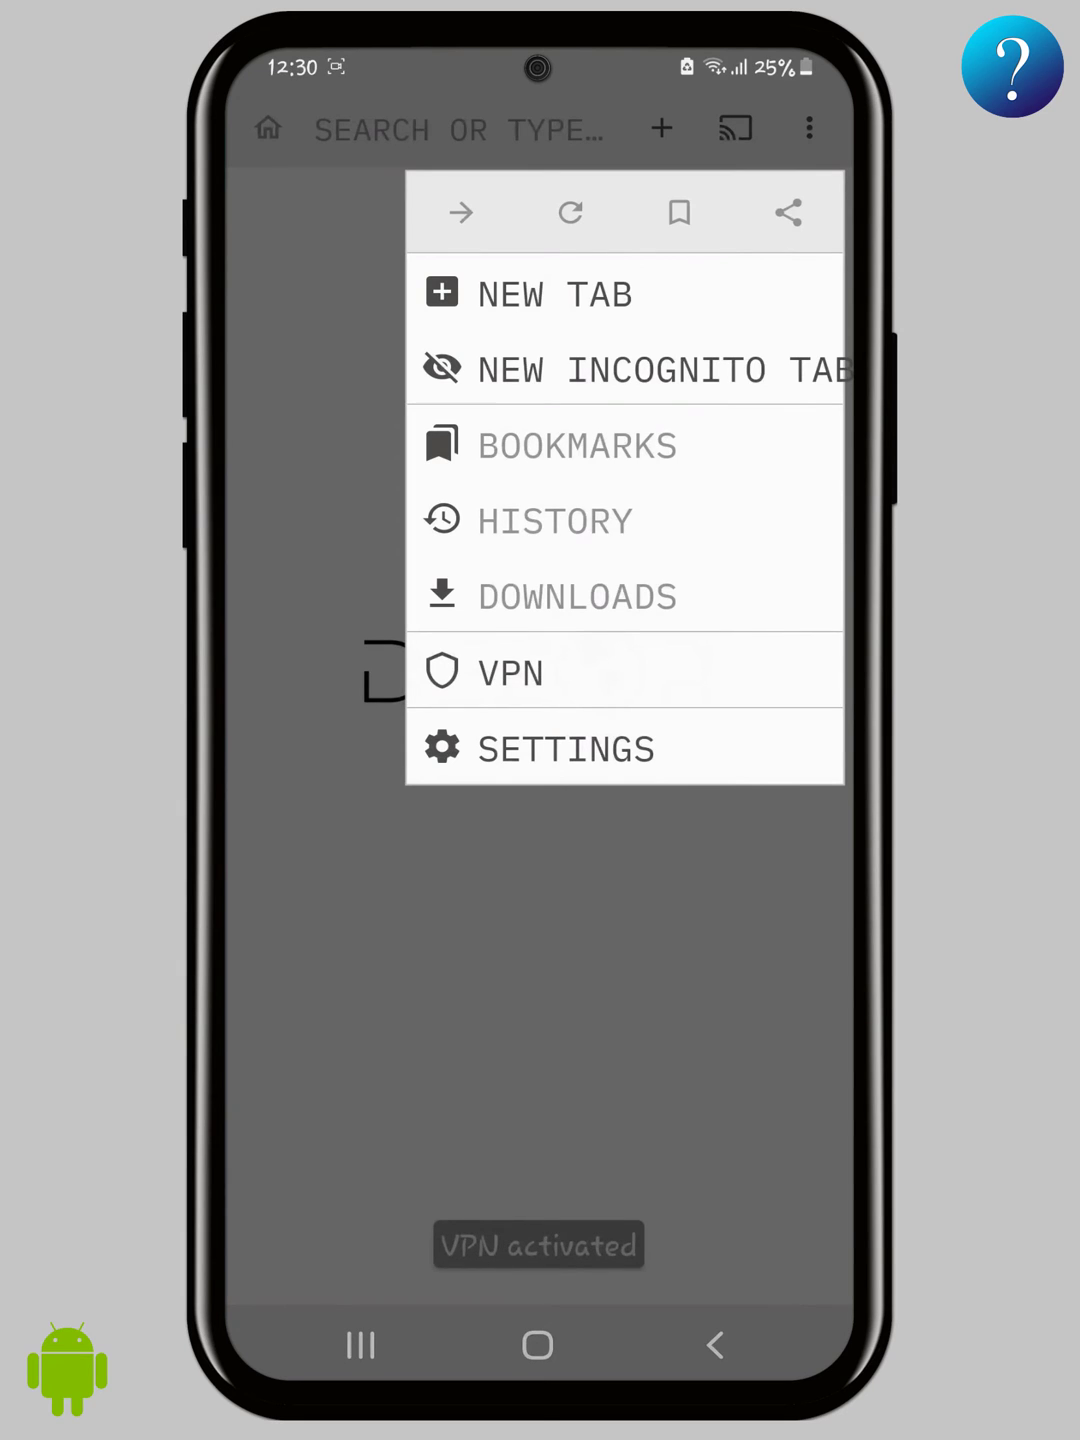
left_click(564, 748)
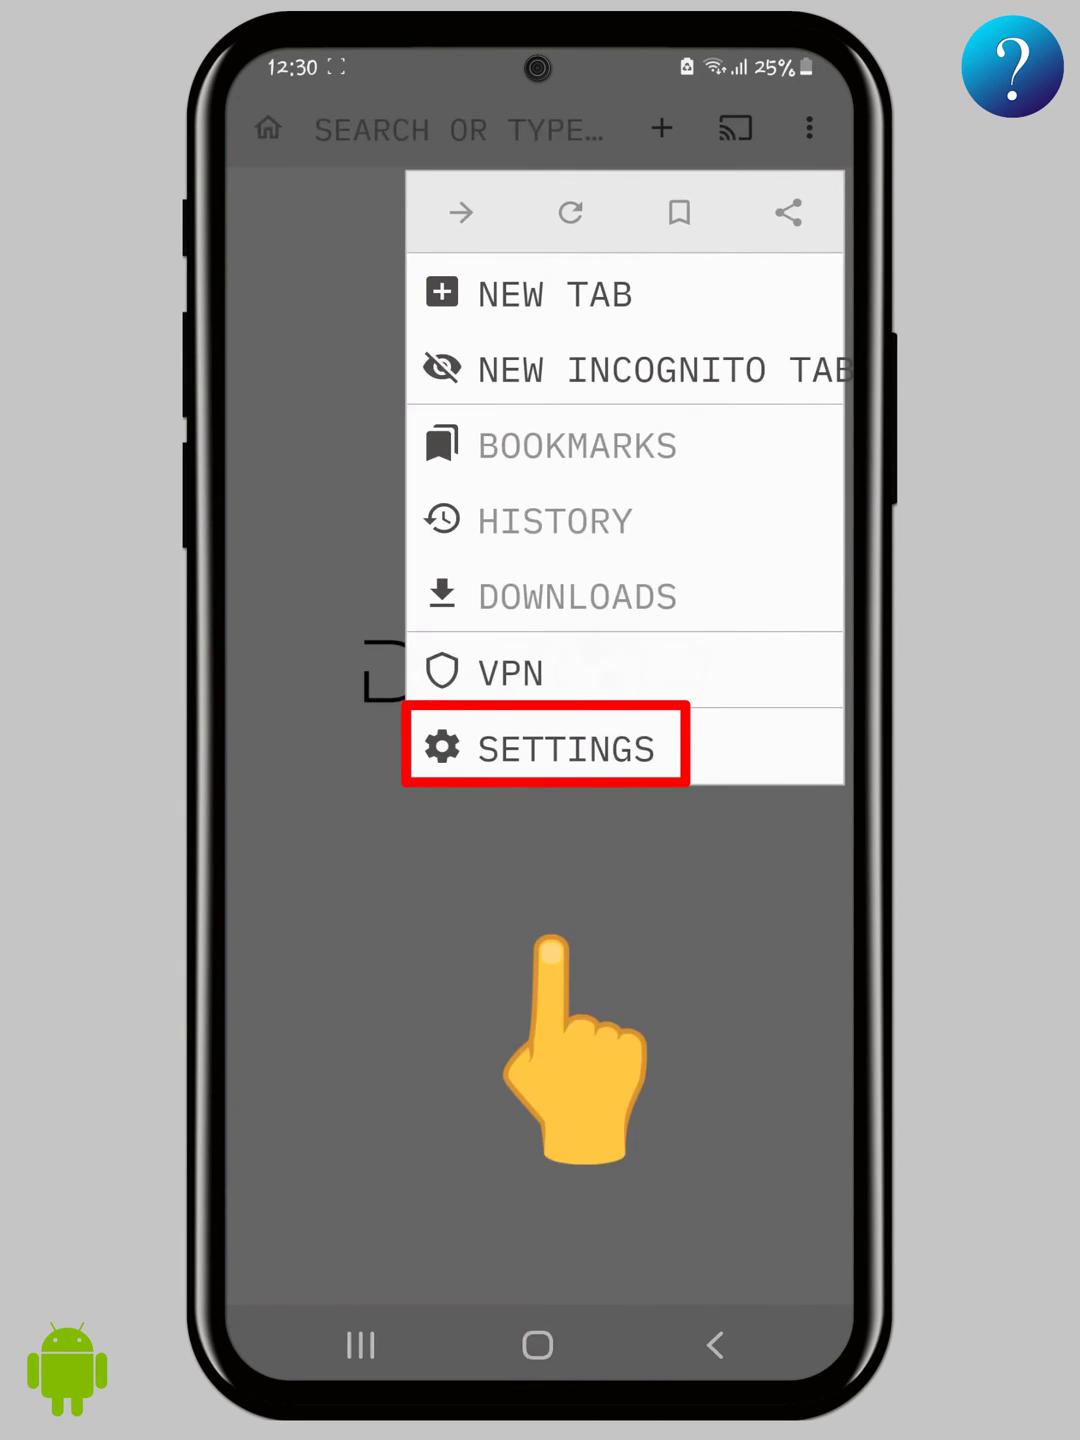
Step: In Settings, toggle Developer mode on and off and enable 'Continue playing video in background'
left_click(544, 748)
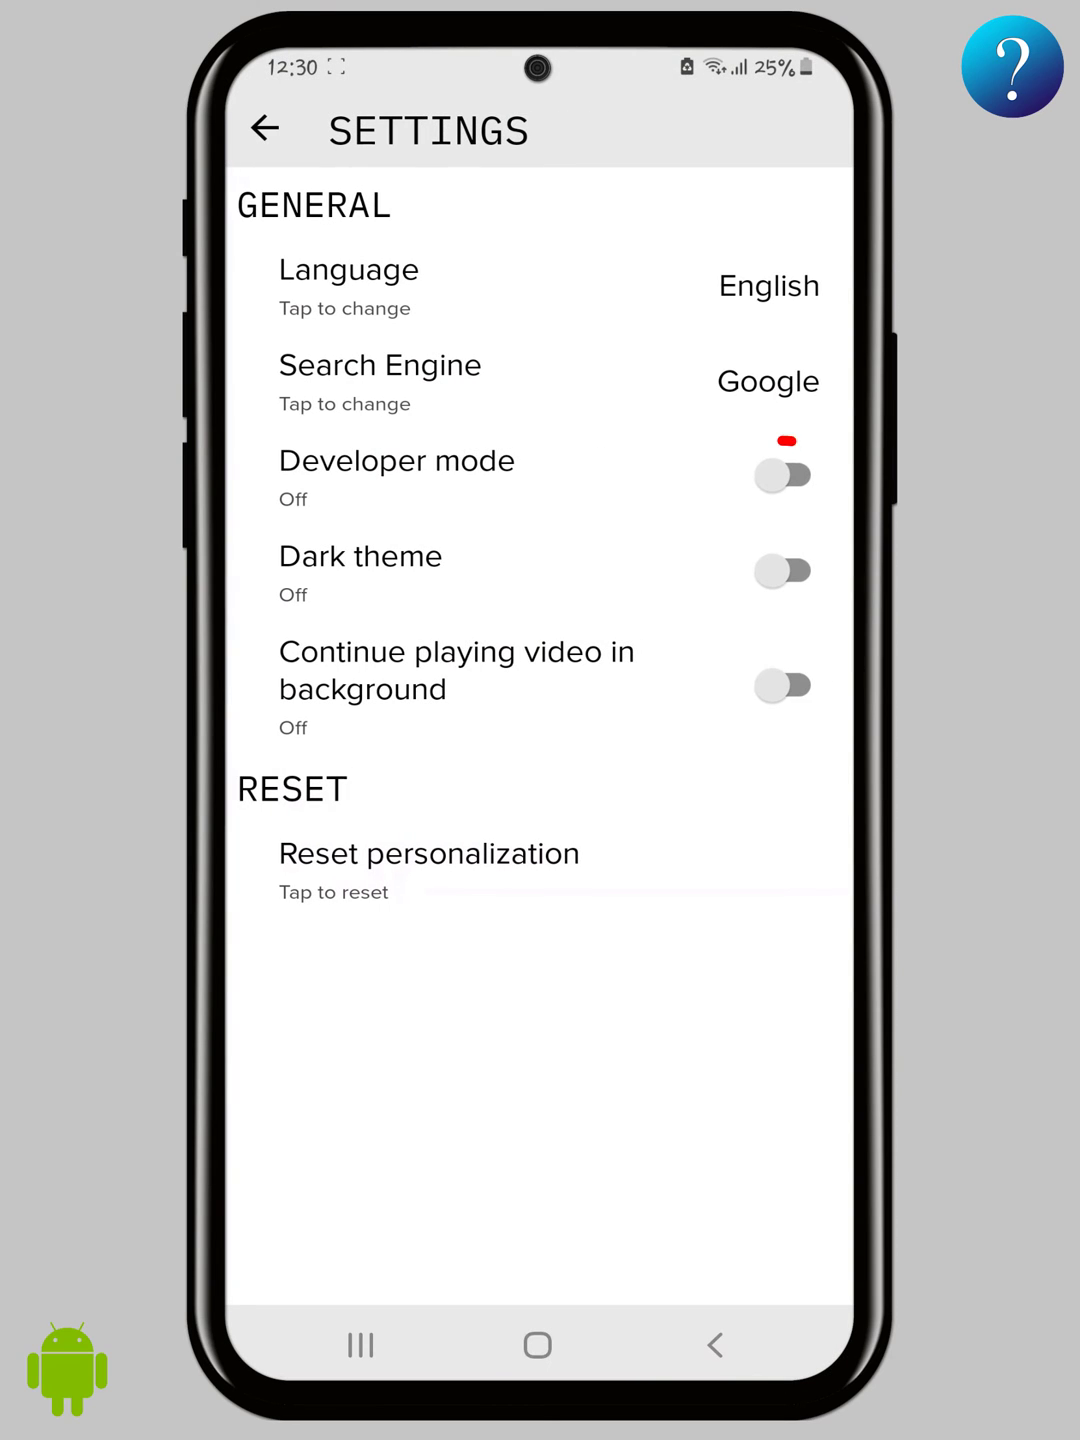
left_click(784, 476)
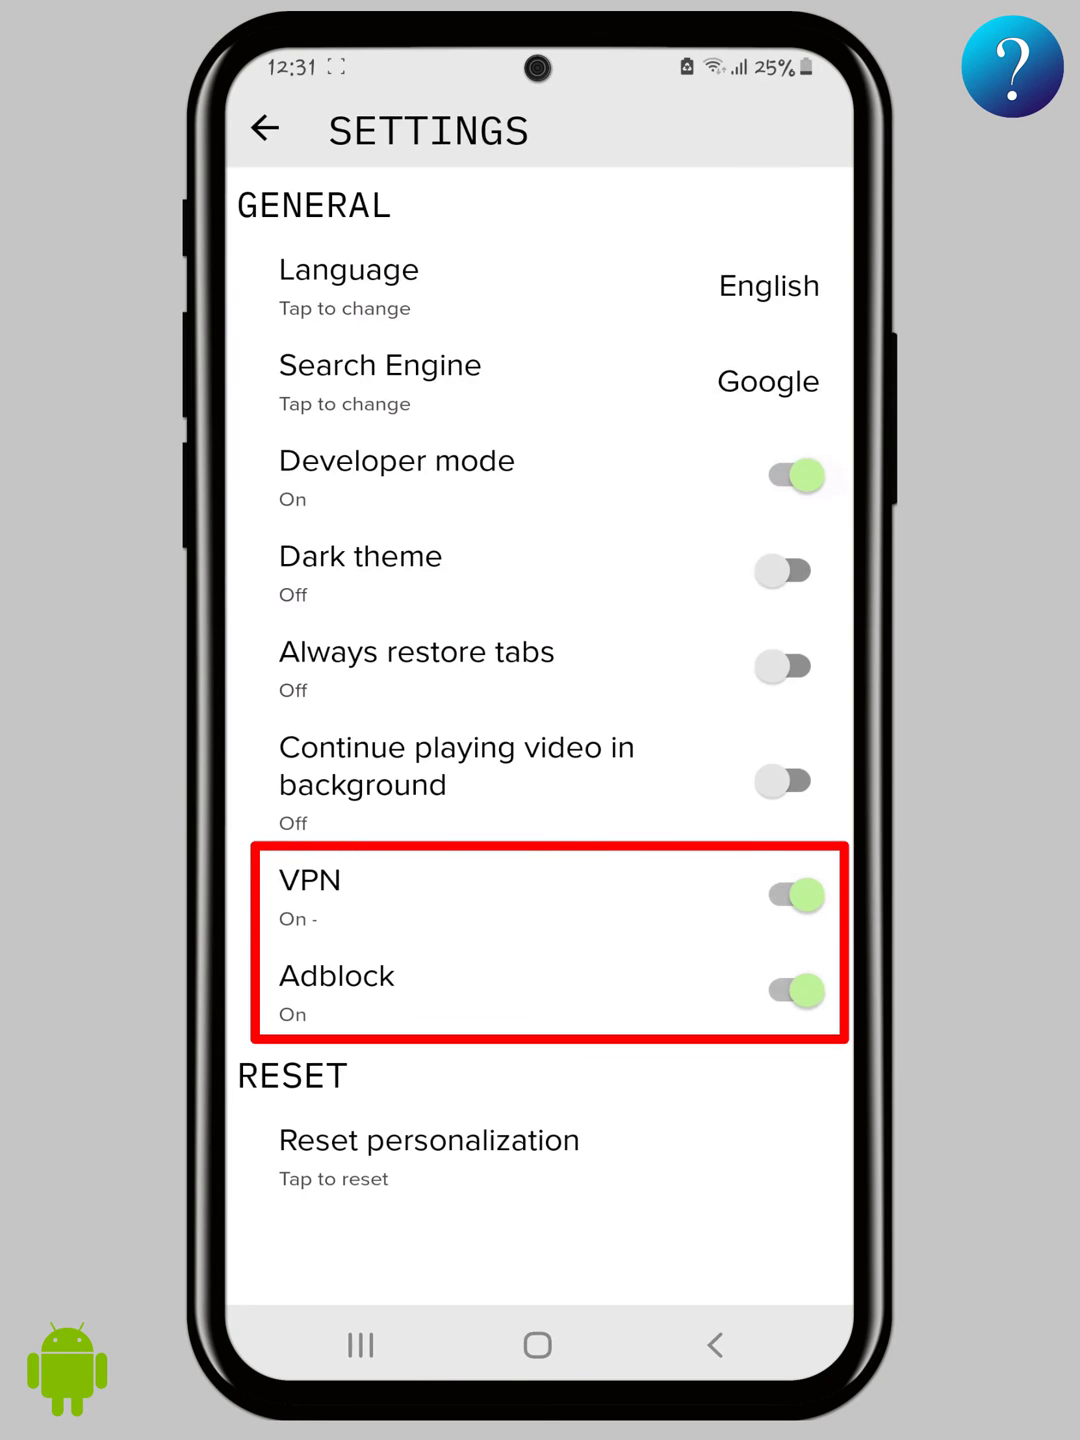
left_click(784, 476)
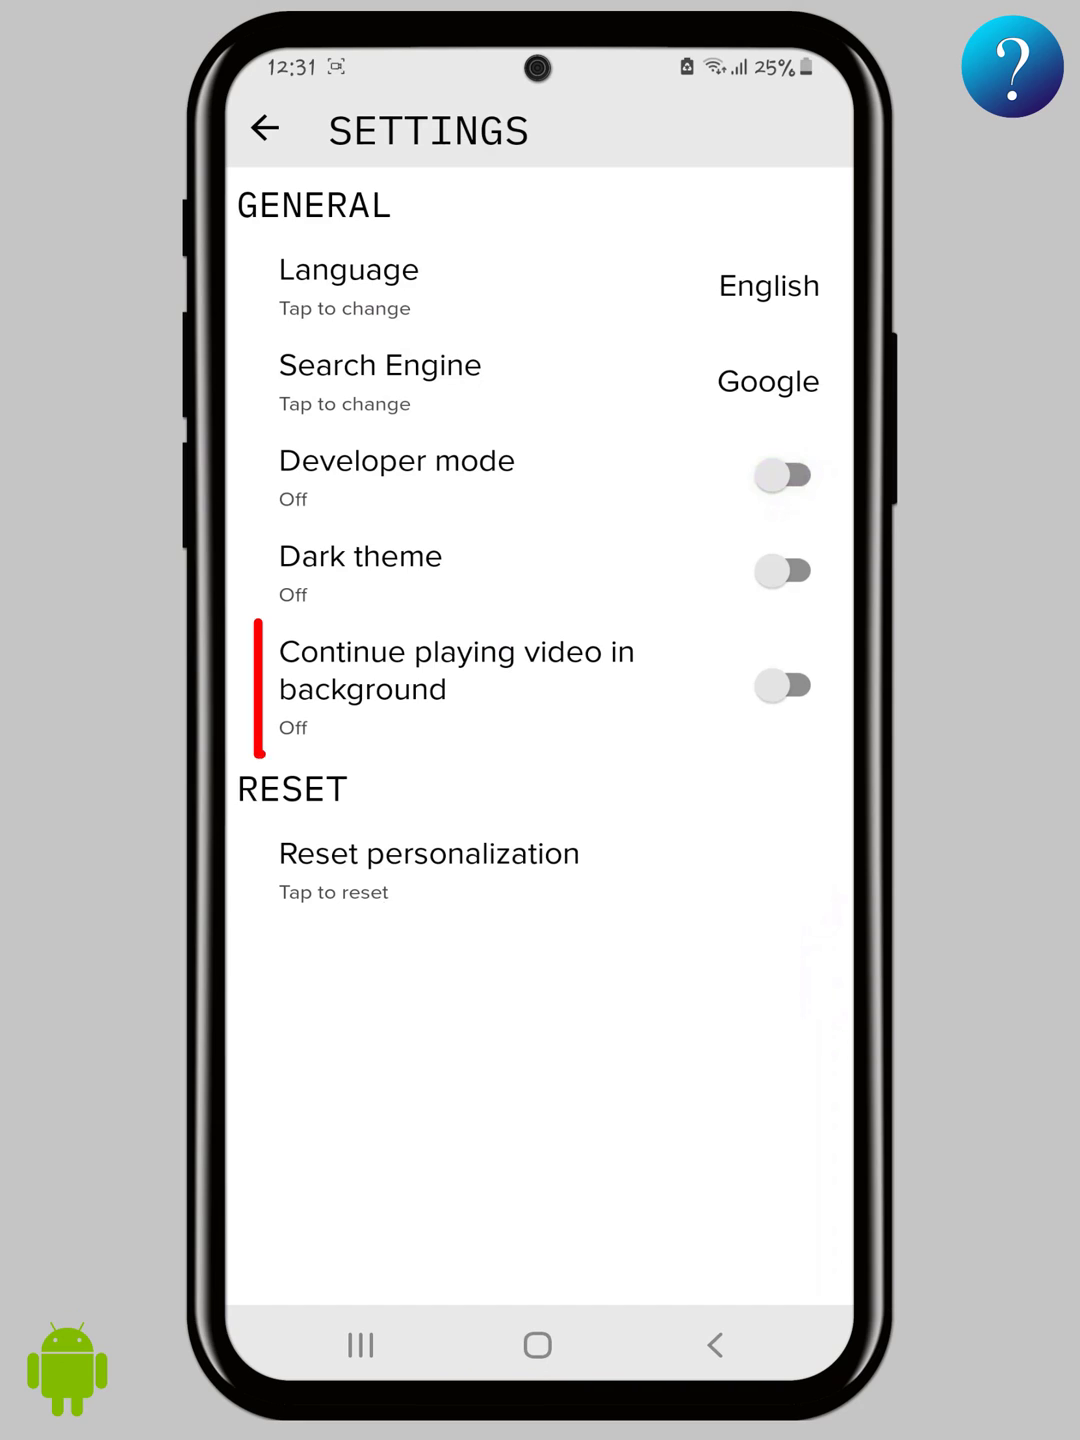
left_click(790, 684)
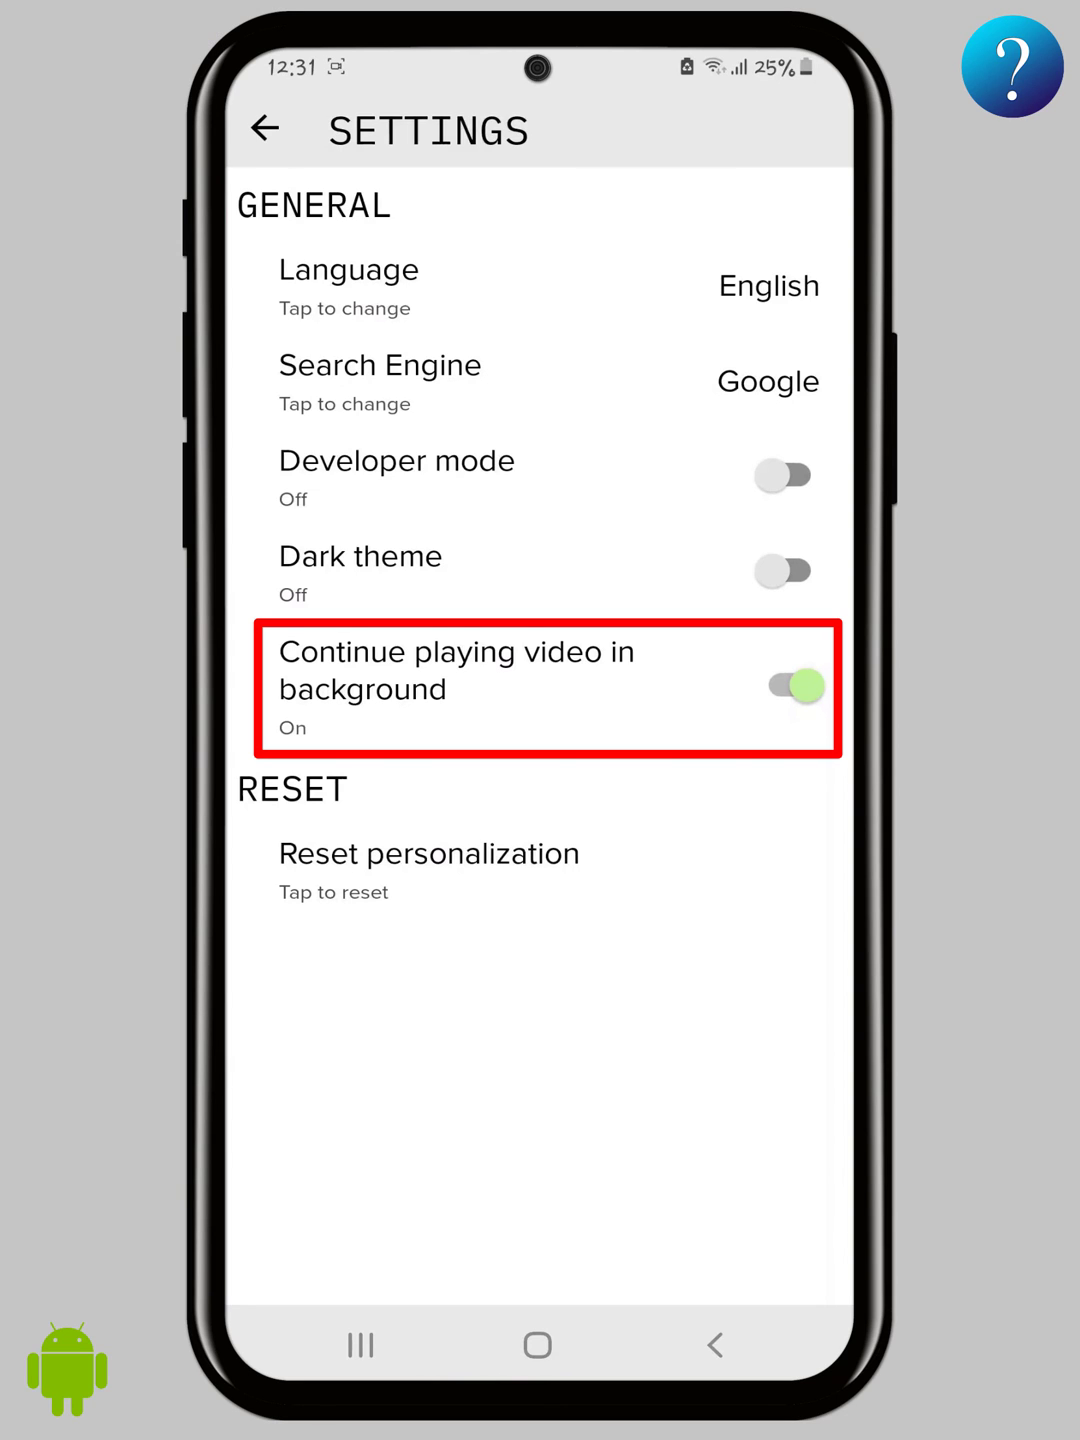
Step: Return to the start page and enter 'kool.' in the search field
left_click(266, 128)
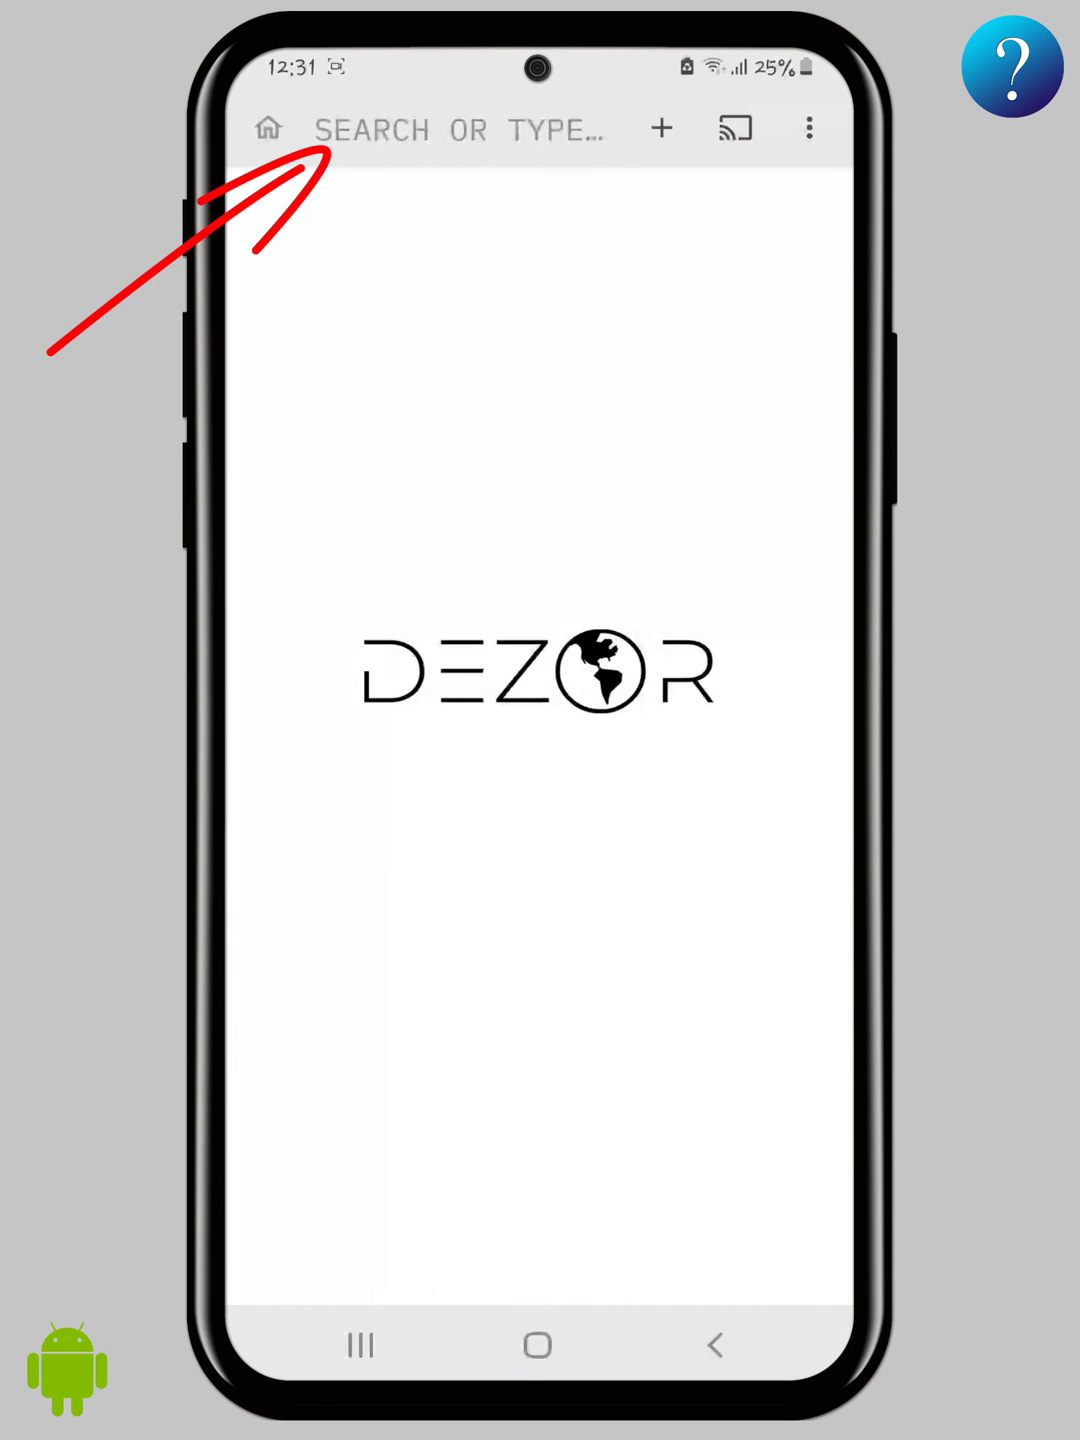
type("kool.")
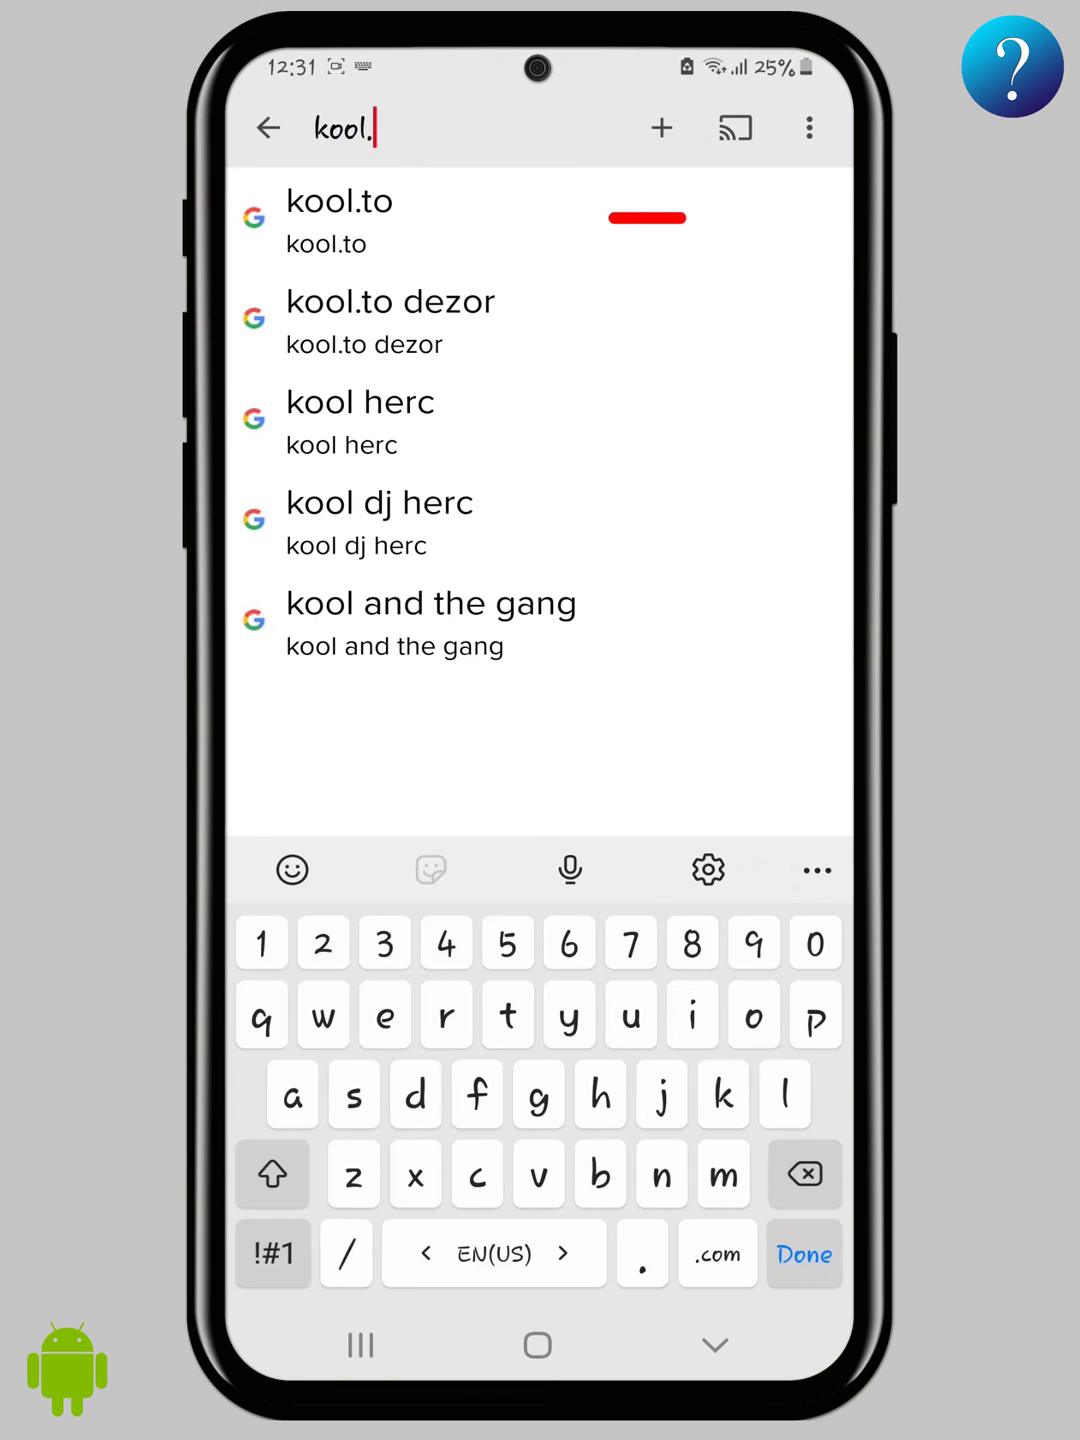